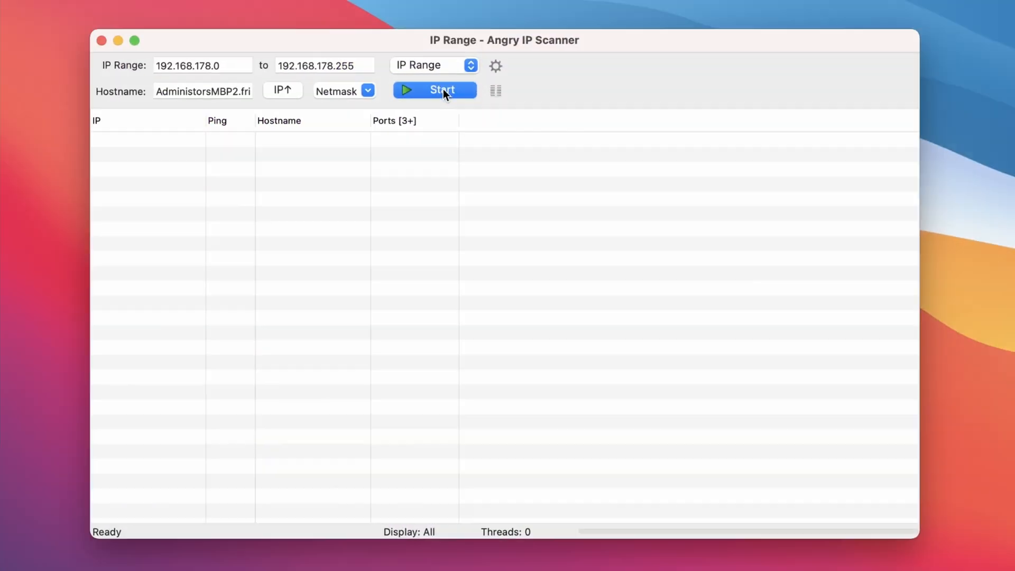
Let the Angry IP Scanner scan of 192.168.178.0–255 run to completion.
{"action": "left_click", "coordinate": [434, 90]}
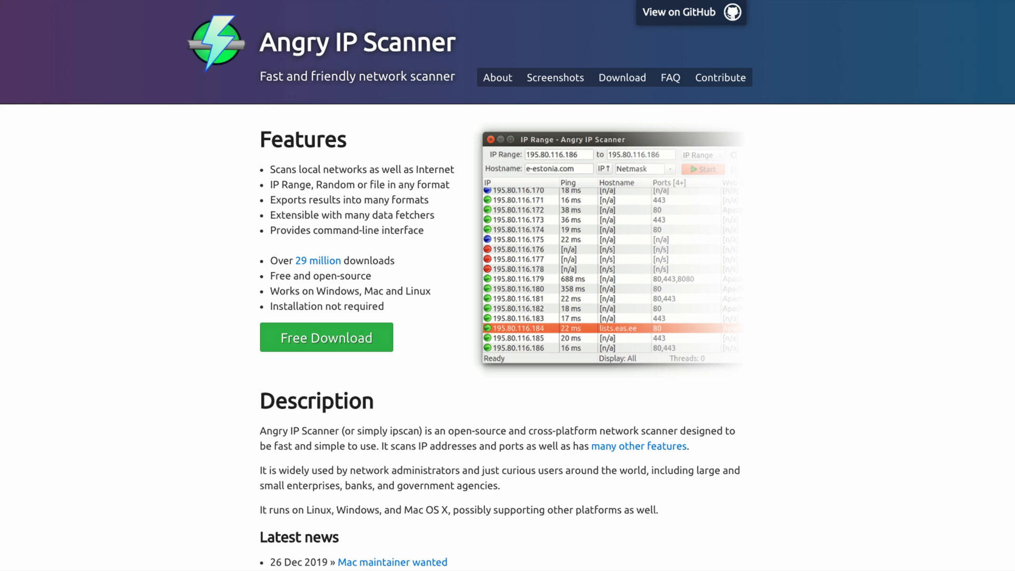
{"action": "left_click", "coordinate": [622, 78]}
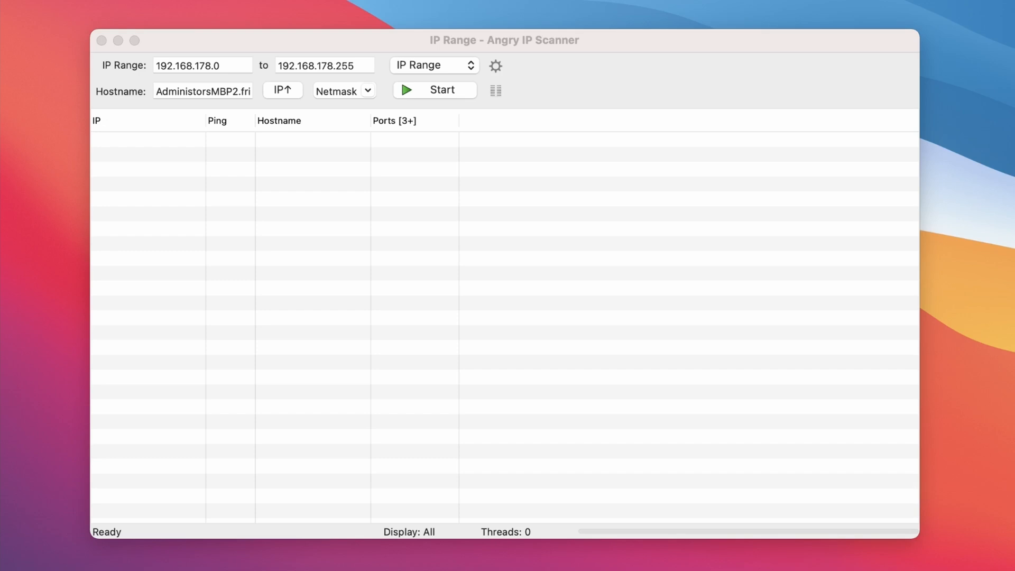
{"action": "mouse_move", "coordinate": [2, 367]}
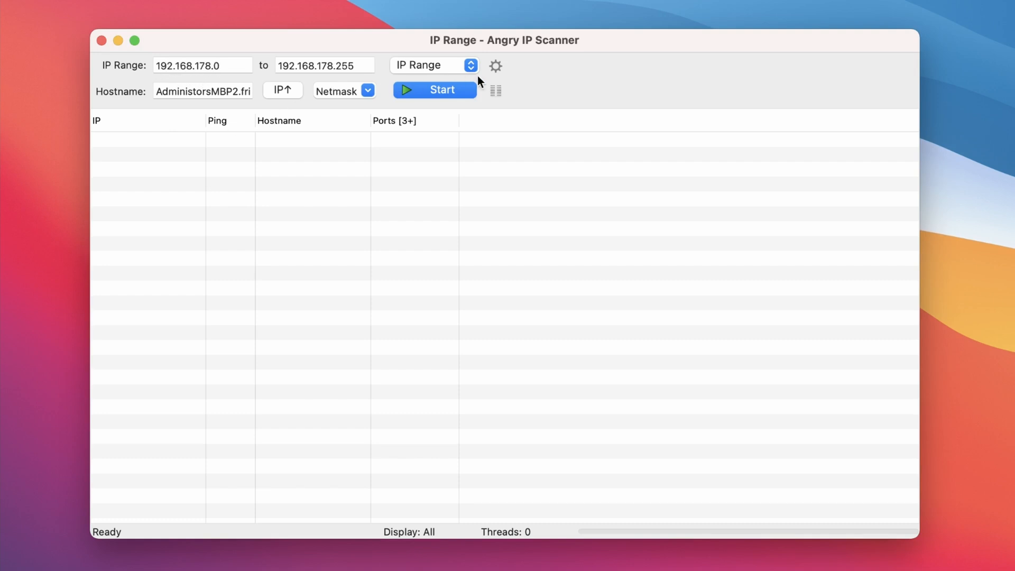
{"action": "mouse_move", "coordinate": [471, 66]}
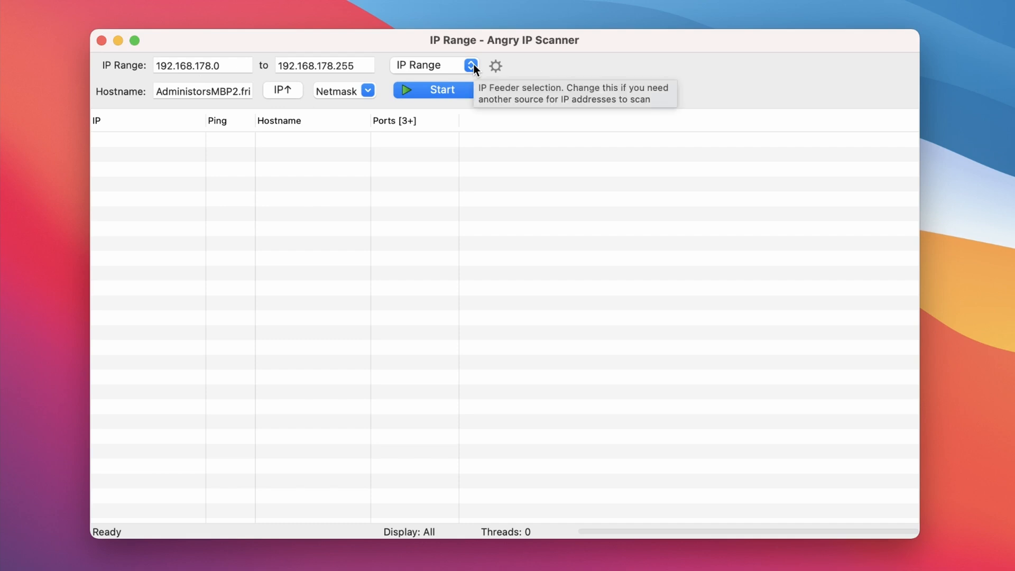
{"action": "left_click", "coordinate": [471, 66]}
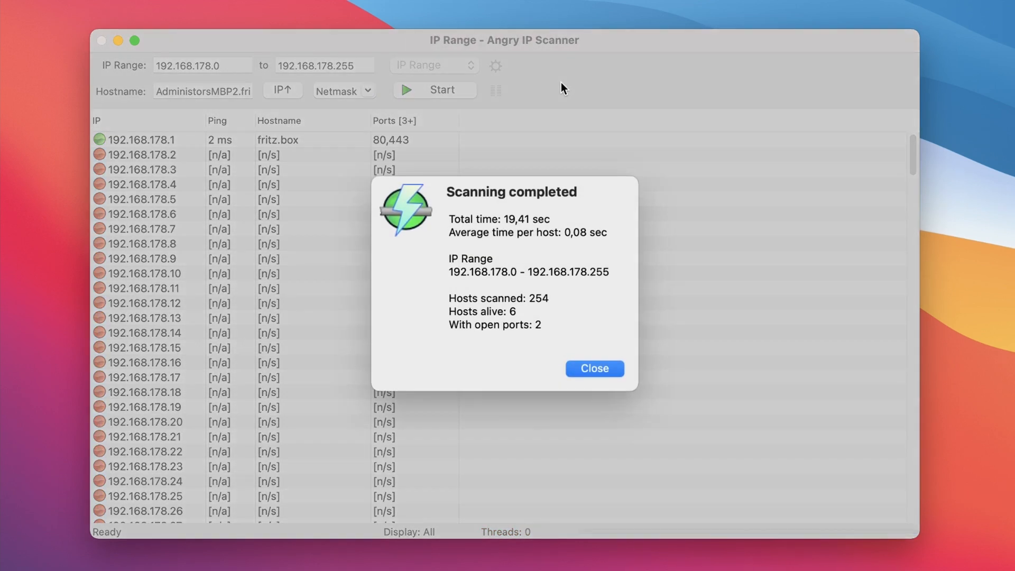
{"action": "mouse_move", "coordinate": [510, 219]}
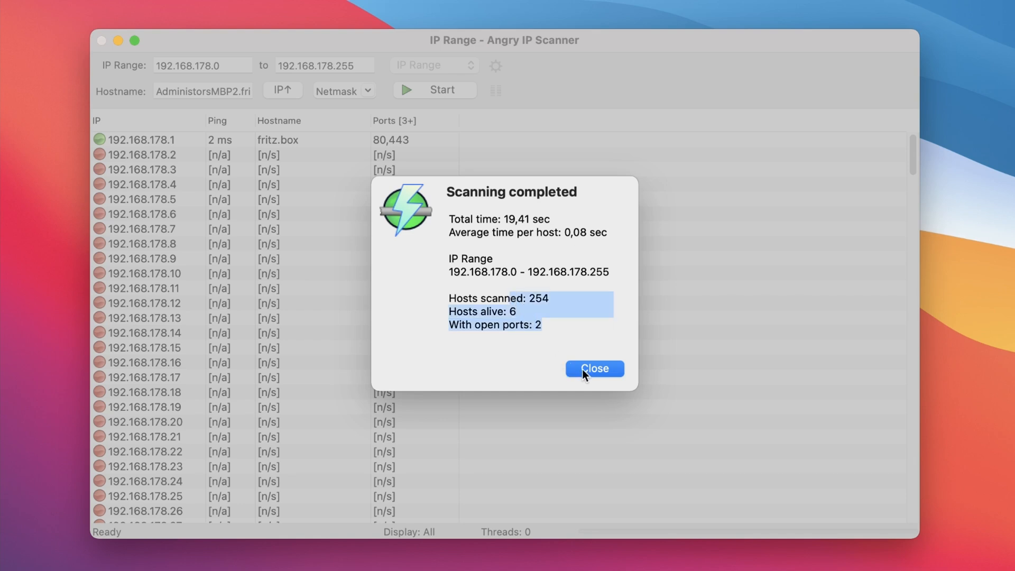
Dismiss the scan summary and ping host 192.168.178.39 in Terminal.
{"action": "left_click", "coordinate": [594, 369]}
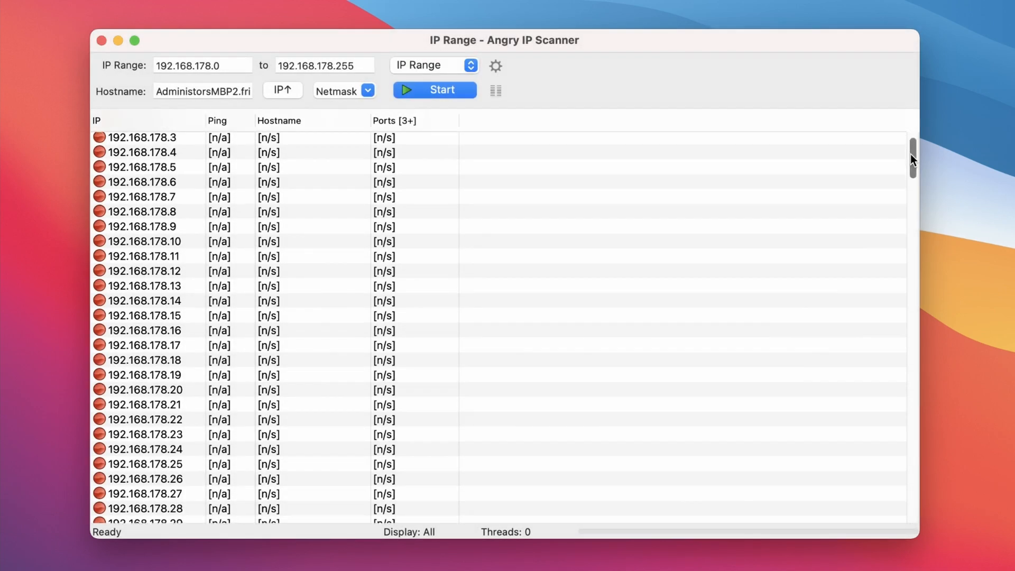
{"action": "scroll", "scroll_direction": "down", "scroll_amount": 3}
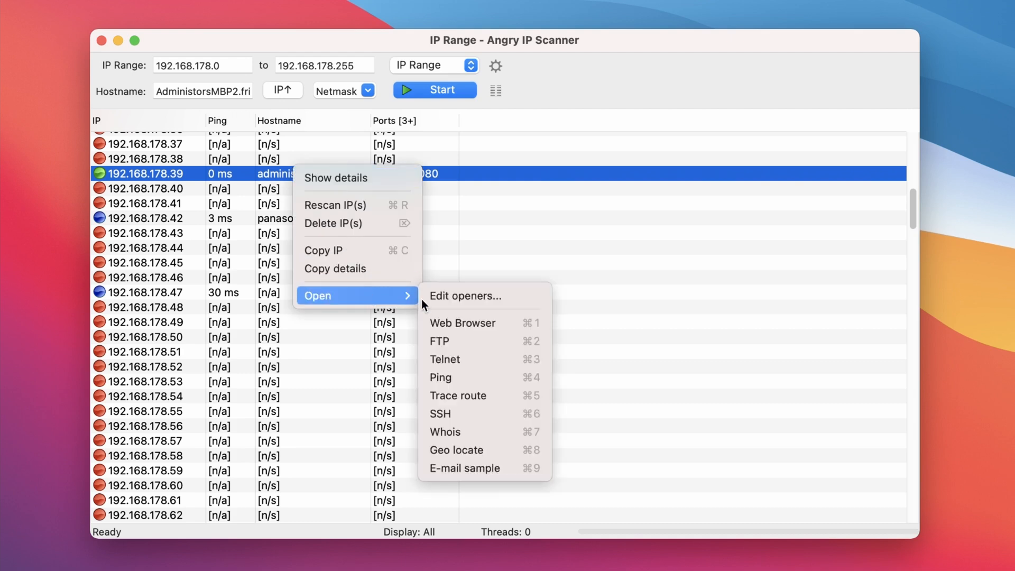
{"action": "mouse_move", "coordinate": [469, 377]}
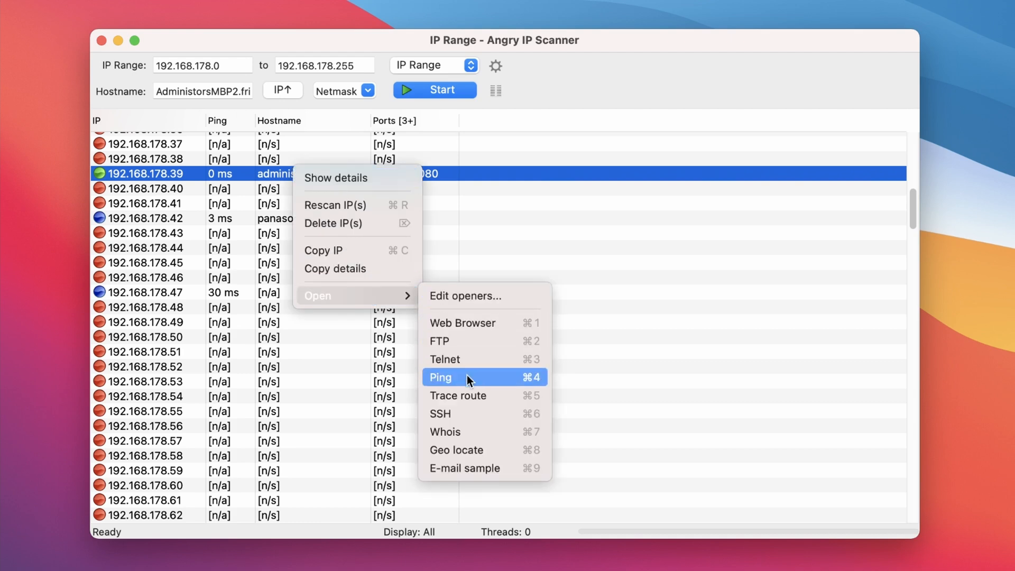
{"action": "left_click", "coordinate": [441, 378]}
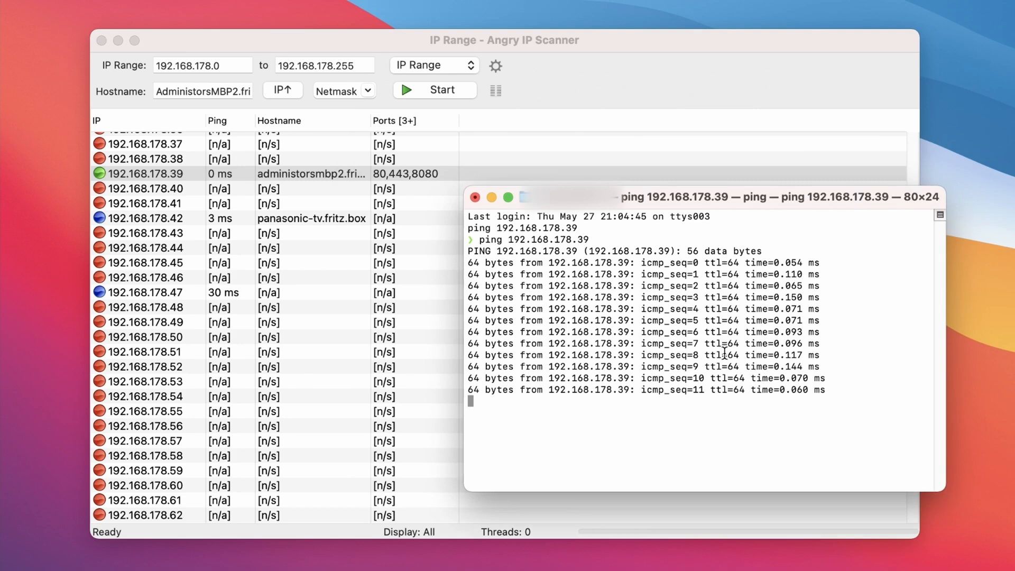